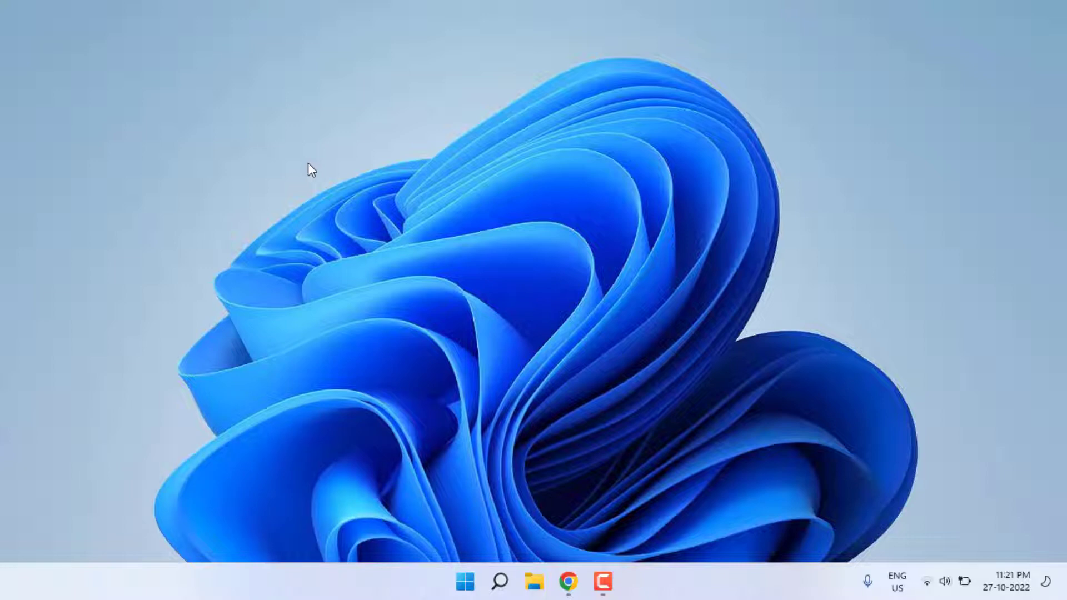
Launch the Settings app from the Start menu's pinned apps.
left_click(465, 581)
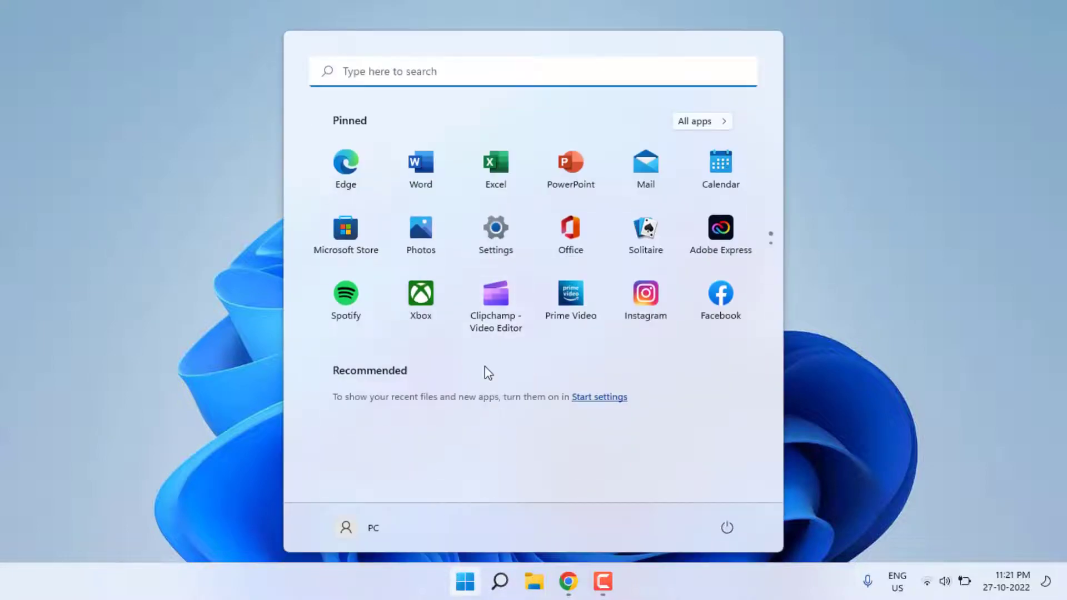
left_click(496, 228)
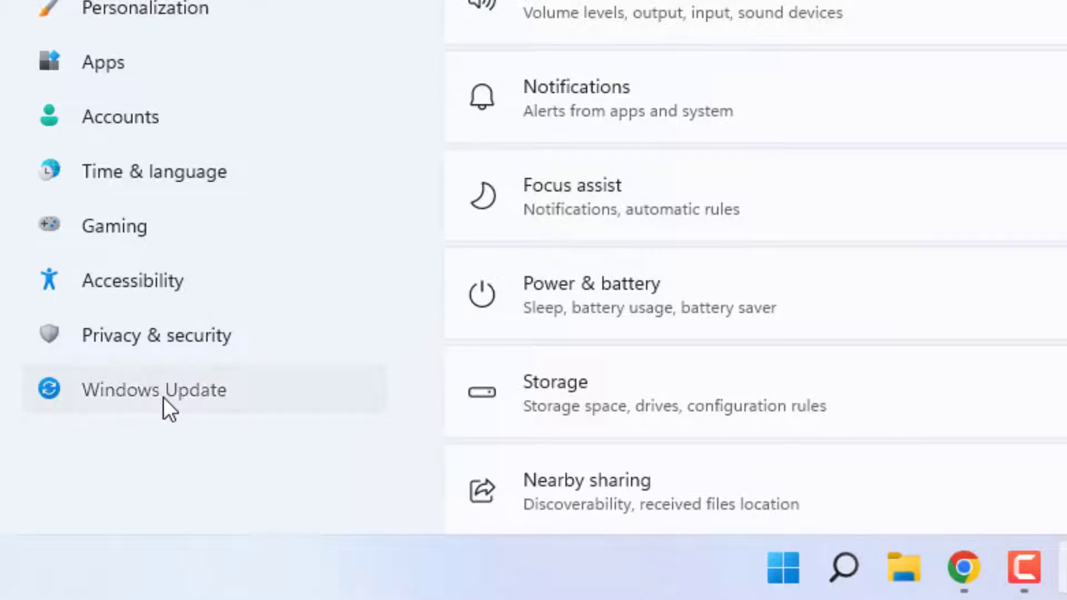
Review the Windows Update status page, then close Settings back to the desktop.
left_click(154, 389)
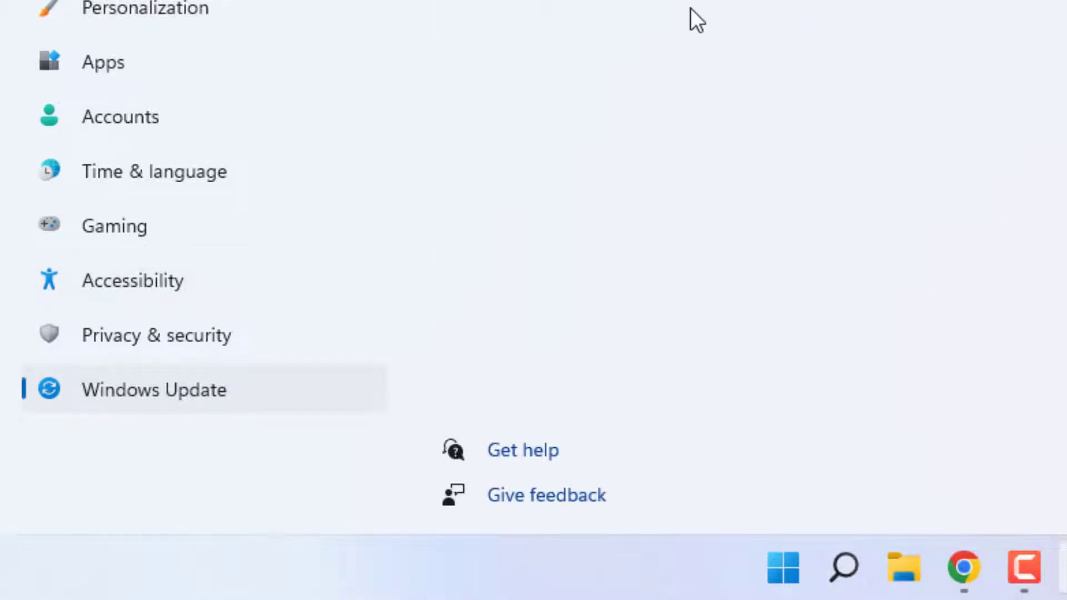
left_click(154, 389)
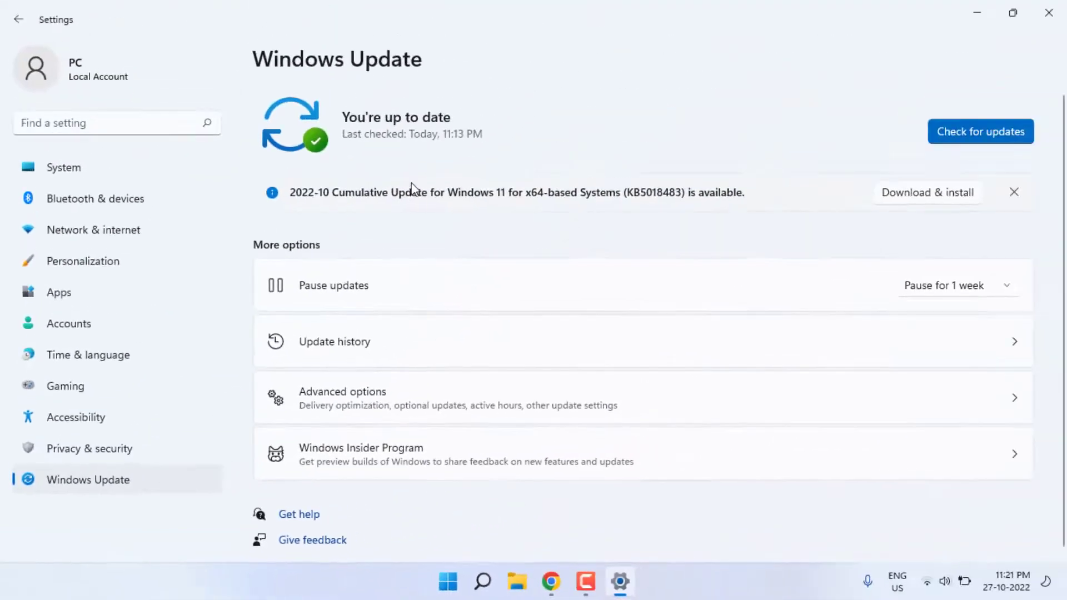
mouse_move(496, 227)
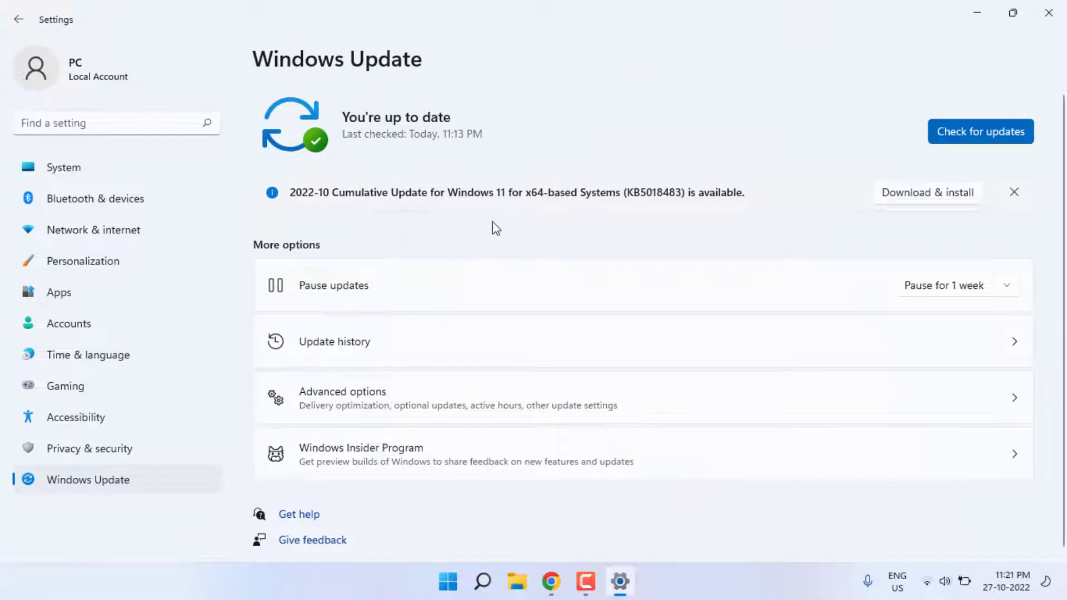
left_click(1012, 12)
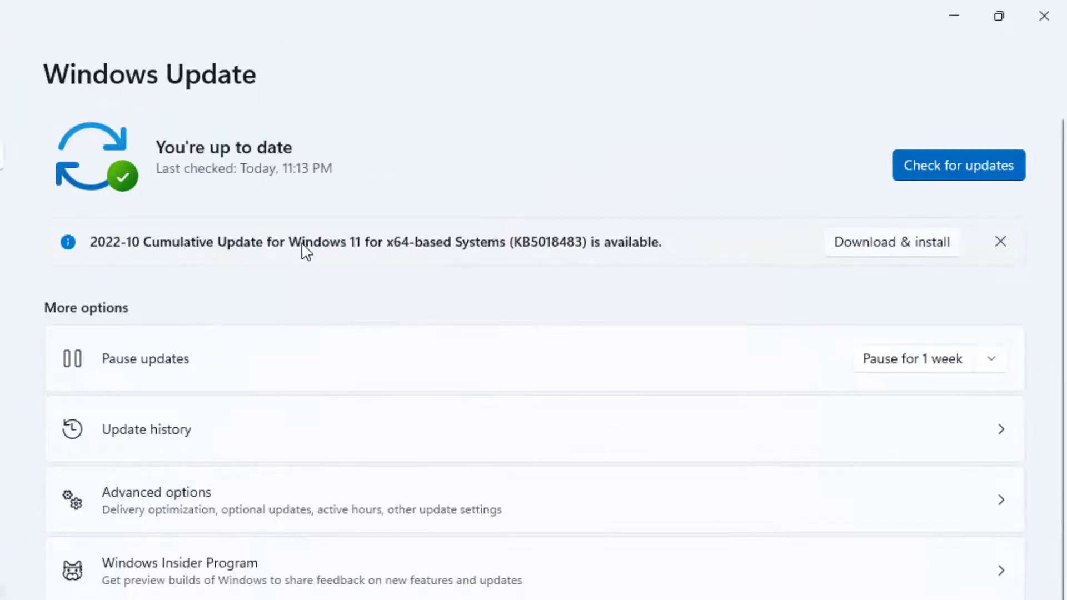
mouse_move(349, 246)
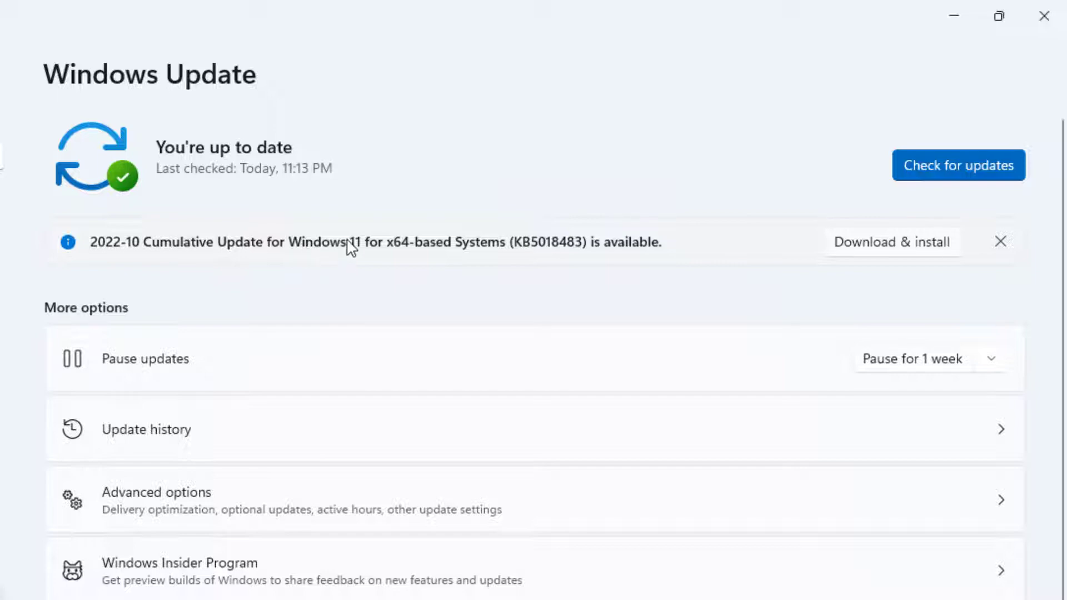
mouse_move(1047, 10)
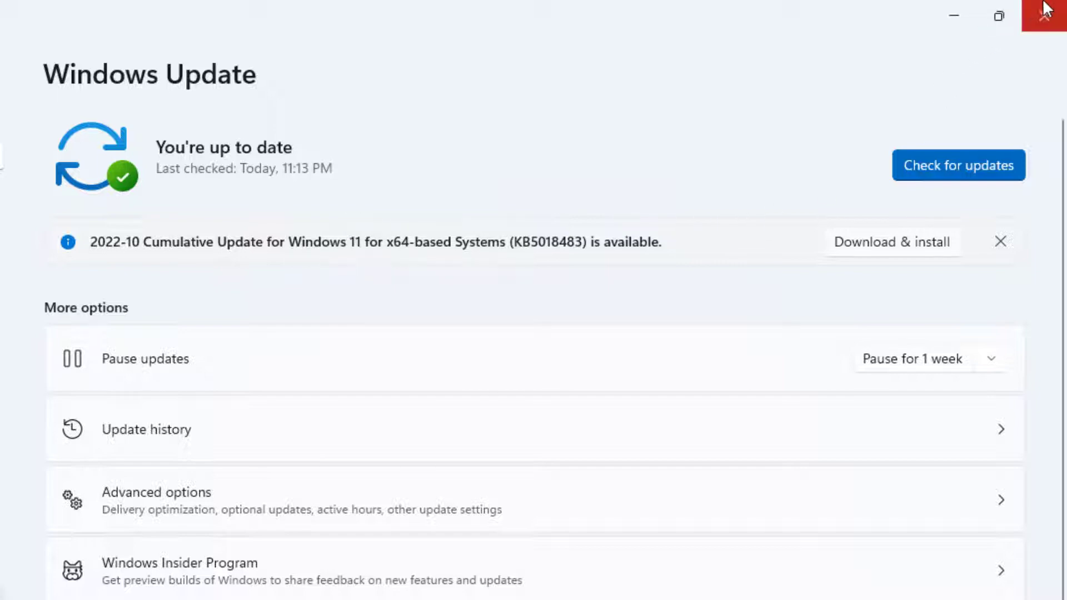
left_click(1052, 13)
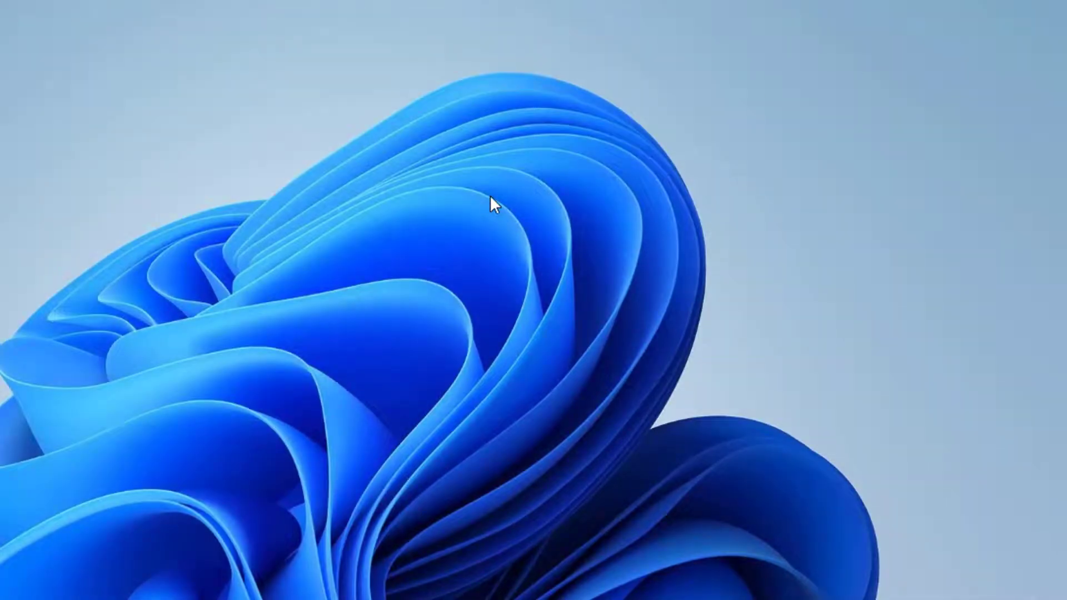
Search Start for 'device' and open Device Manager from Best match.
left_click(465, 581)
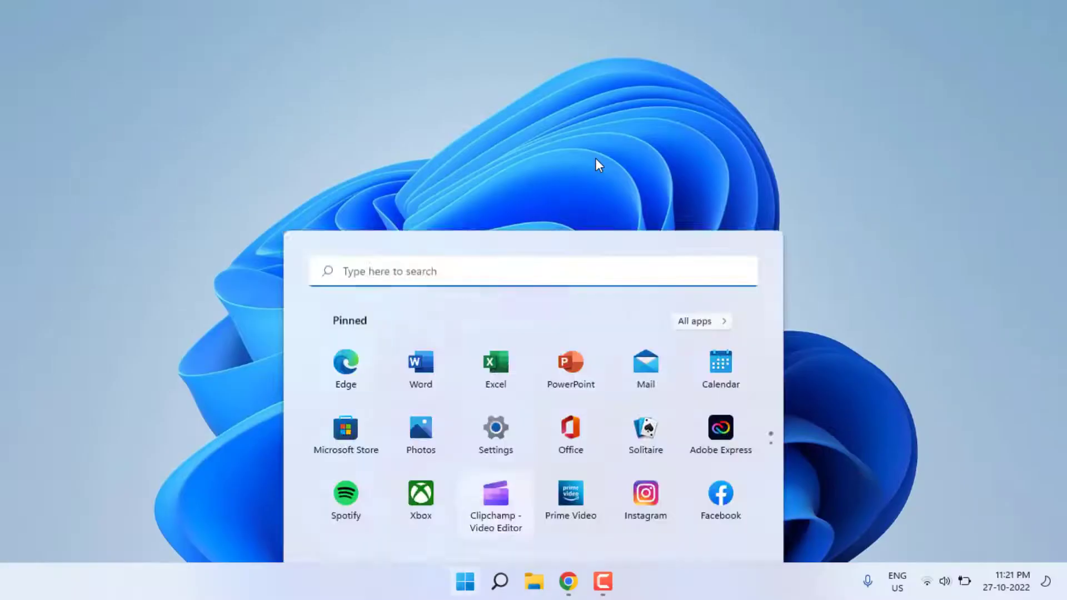
type("dev")
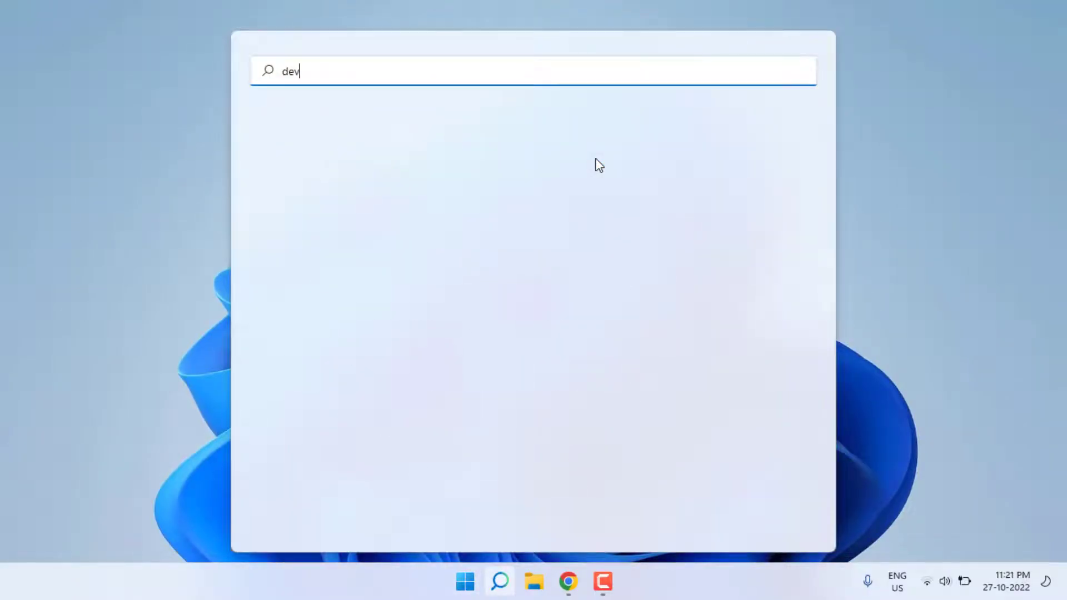
type("ice")
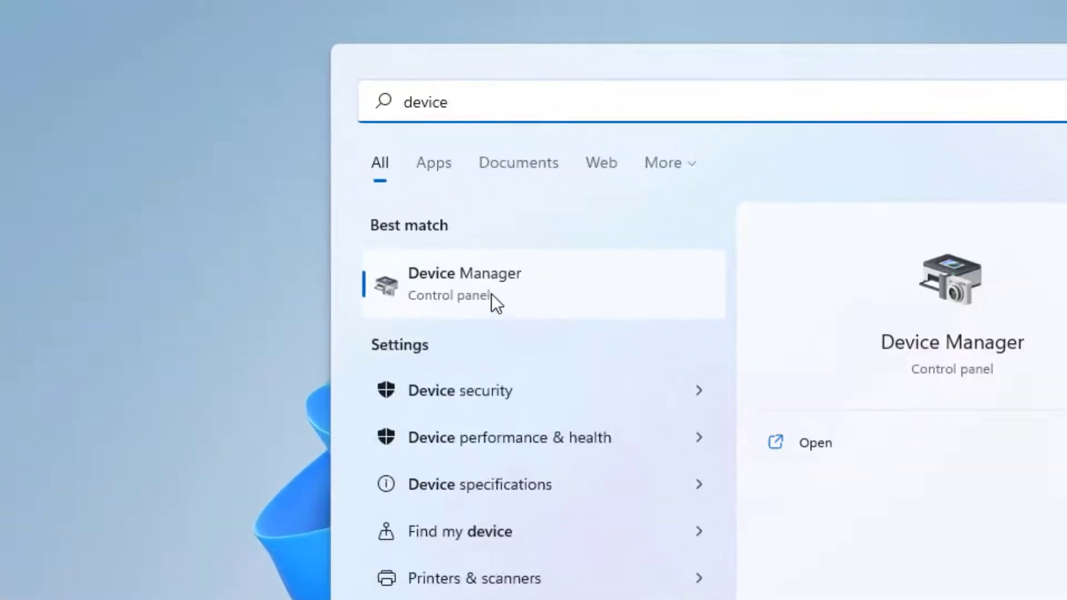
left_click(464, 284)
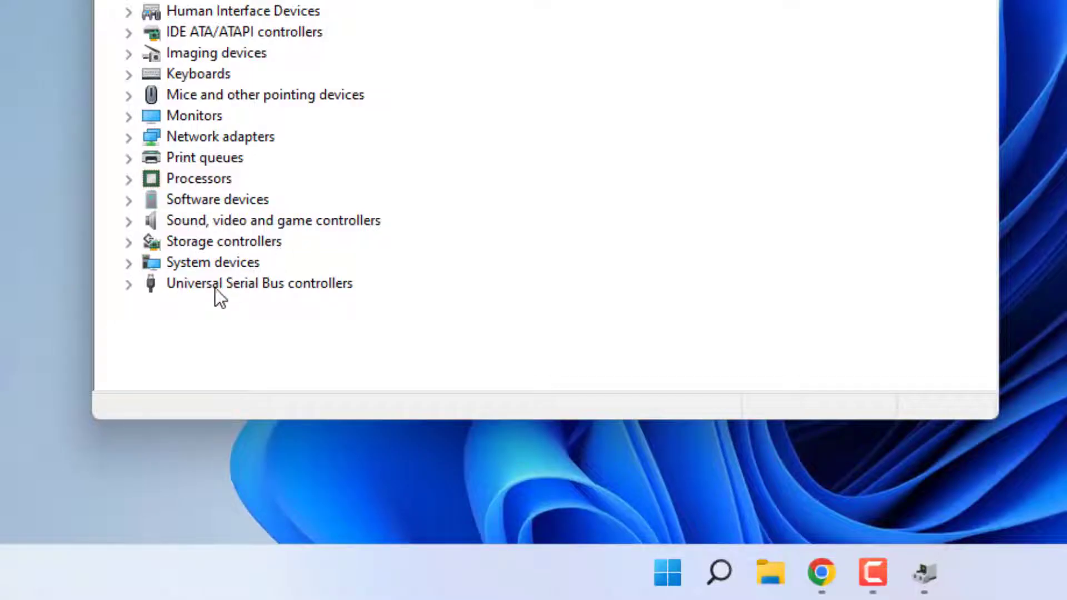
Expand Universal Serial Bus controllers to list its USB hubs and controllers.
left_click(259, 284)
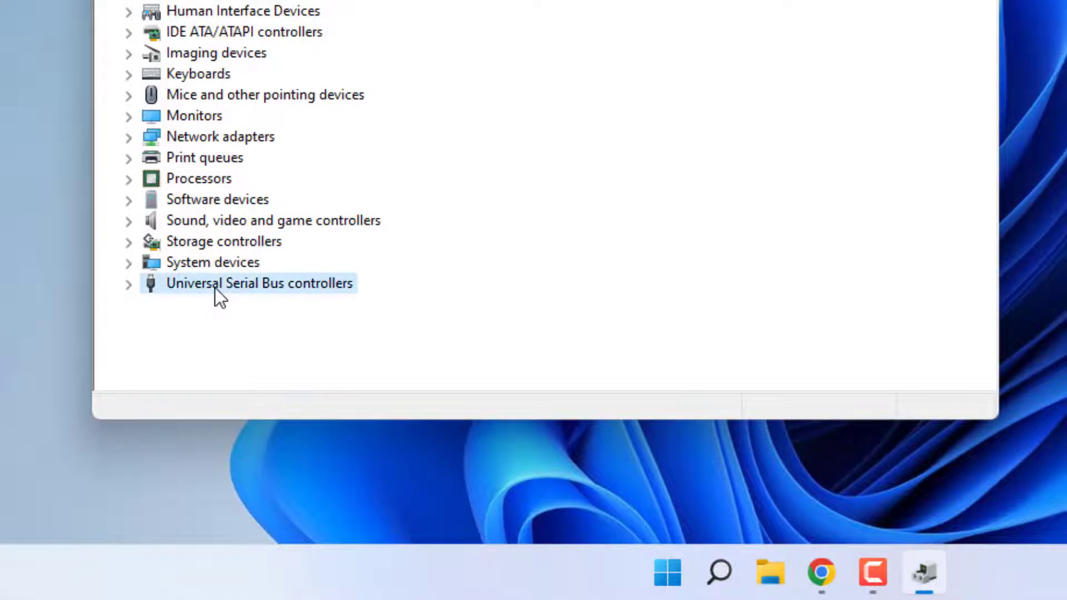
left_click(129, 283)
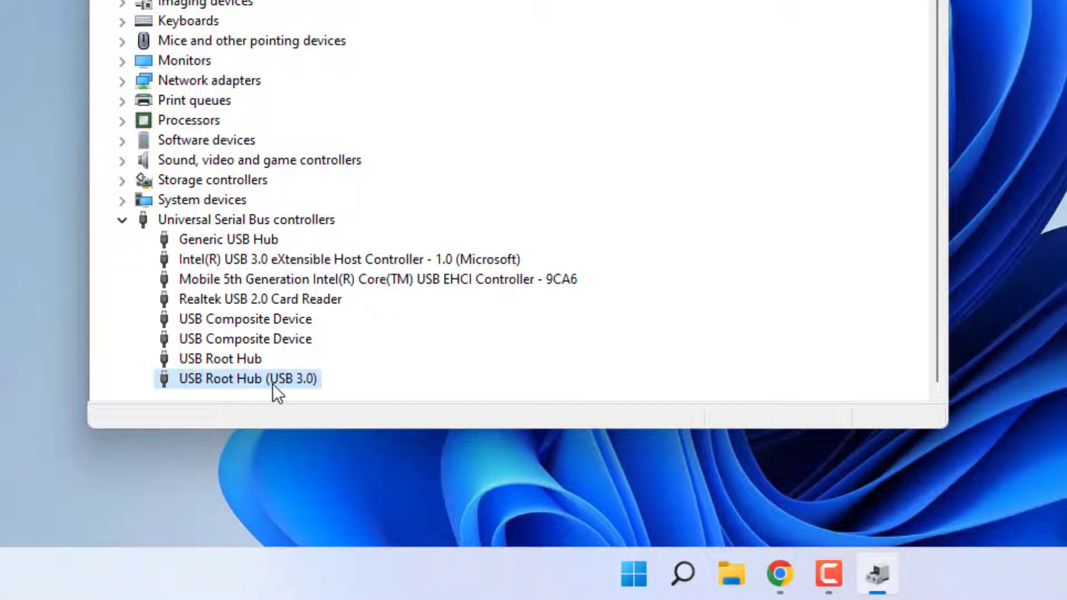
Have Windows auto-search a USB Root Hub (USB 3.0) driver and dismiss the already-installed report.
right_click(241, 378)
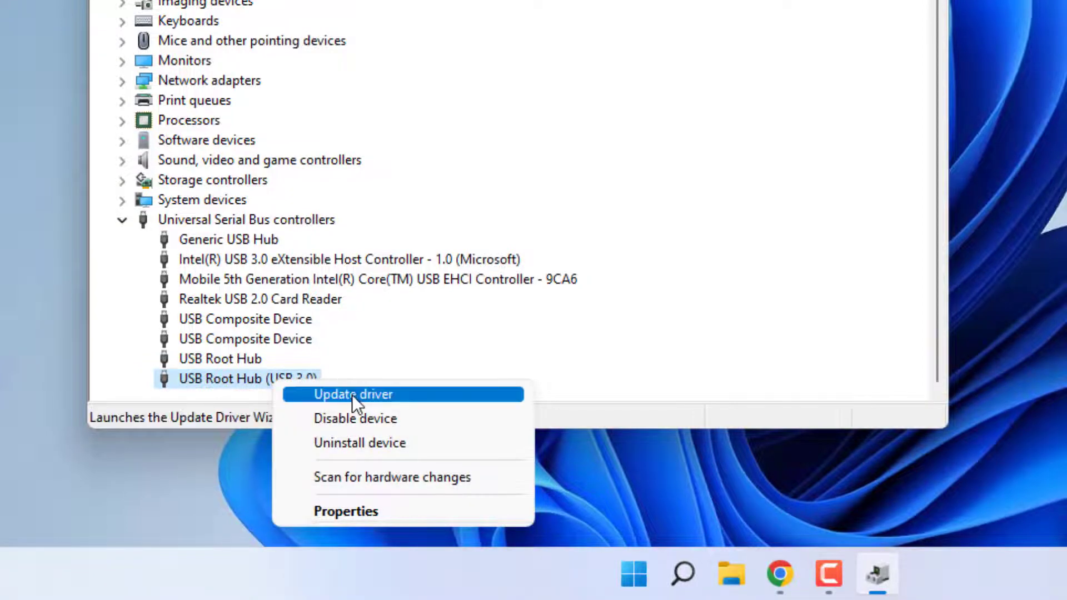
left_click(354, 393)
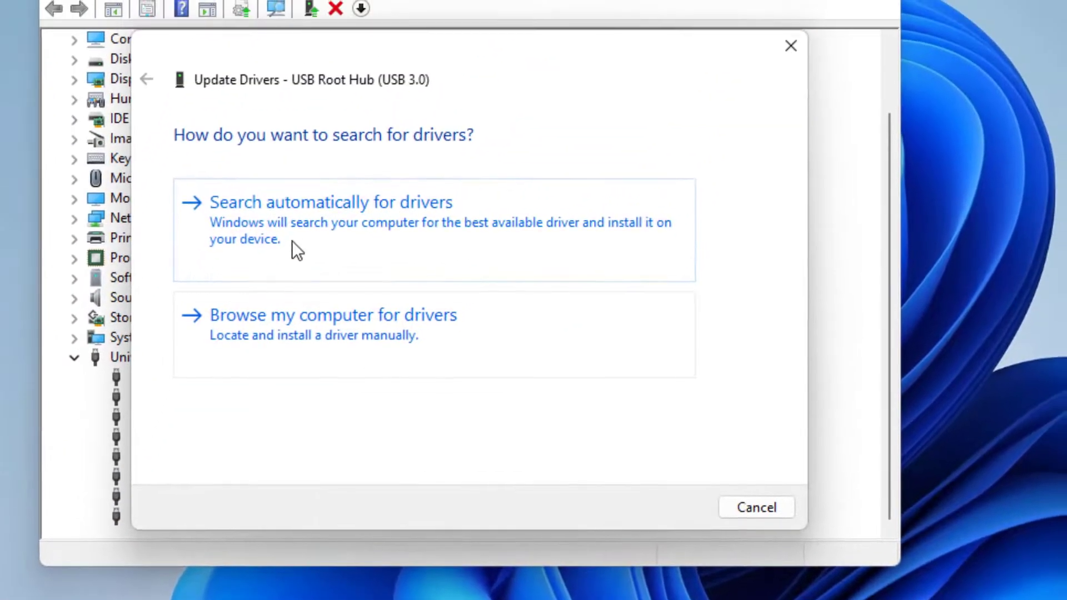
left_click(331, 202)
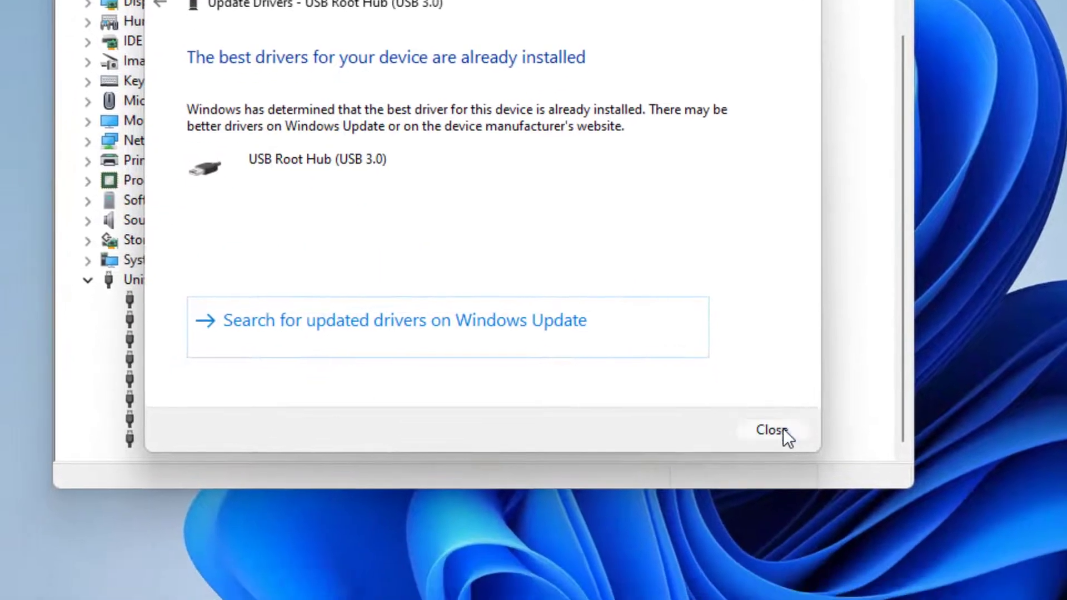
left_click(773, 429)
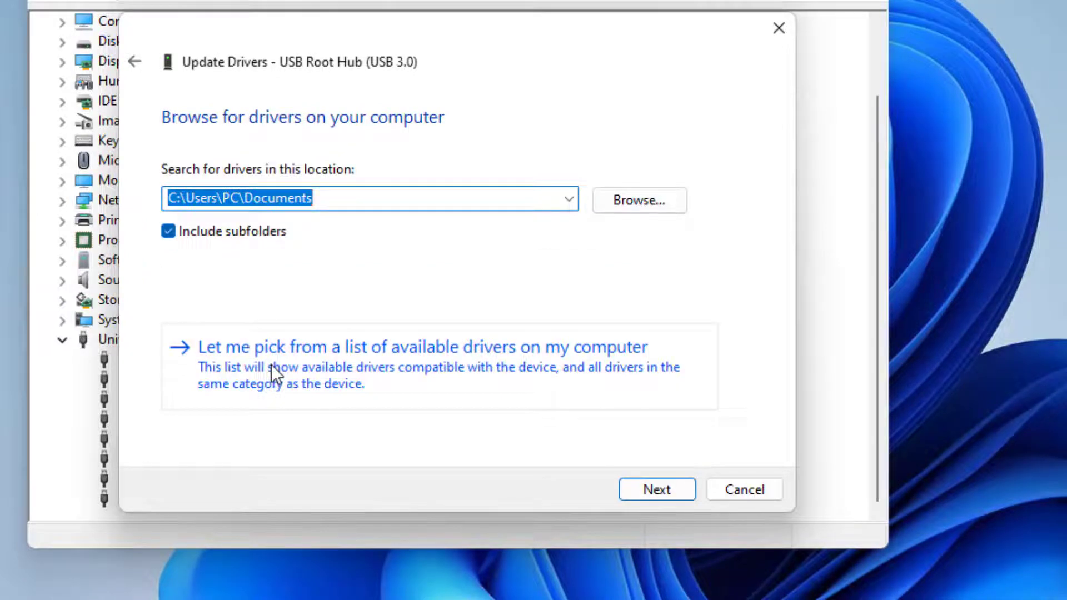
mouse_move(310, 374)
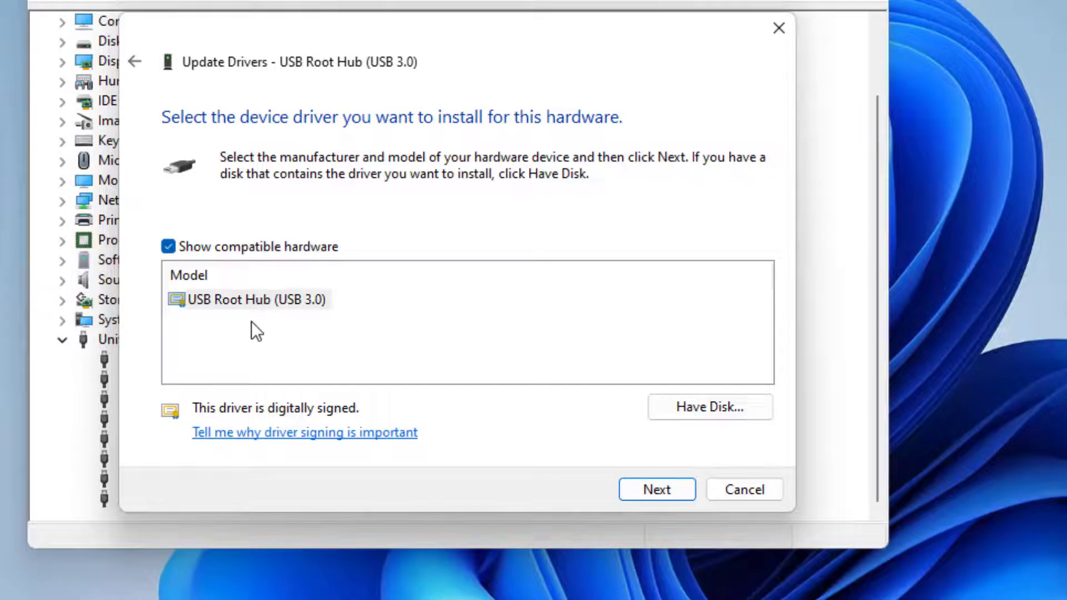
mouse_move(254, 311)
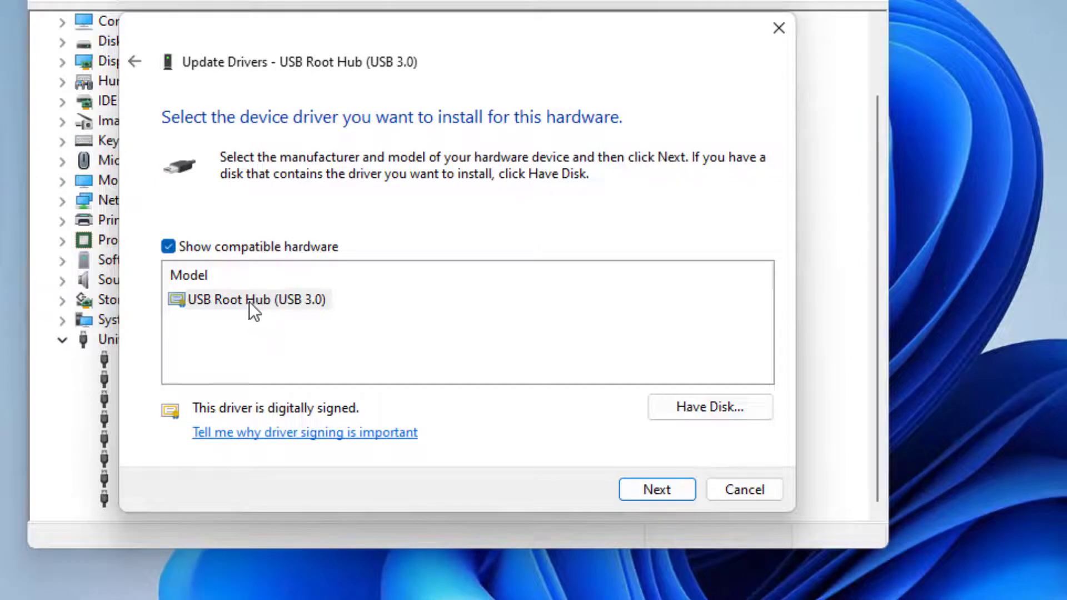
Choose USB Root Hub (USB 3.0) from the compatible drivers list.
left_click(255, 300)
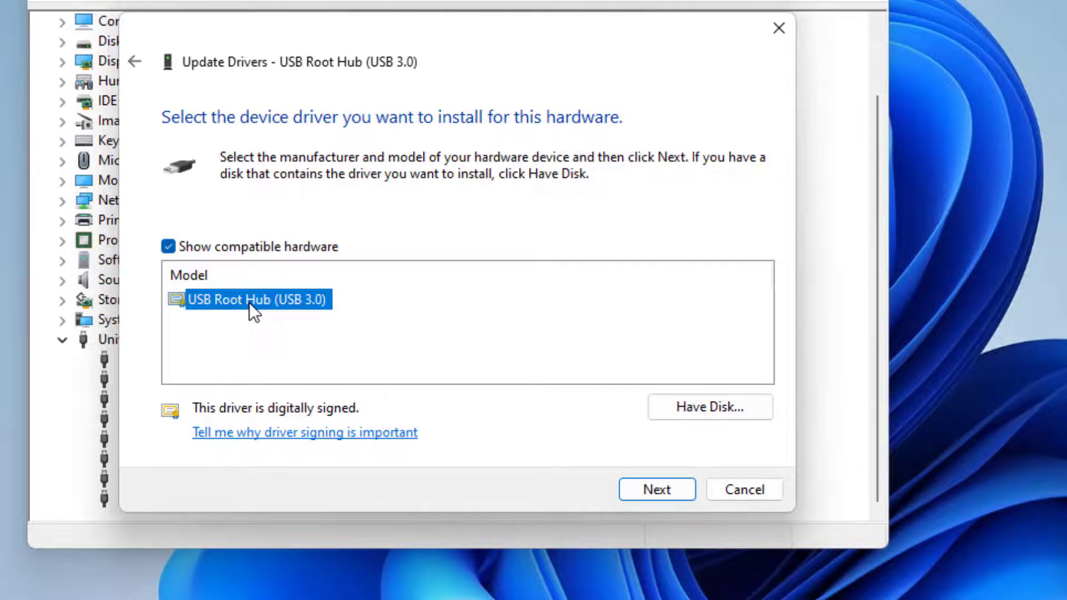
Install the chosen driver, acknowledge the success message, and close Device Manager.
left_click(655, 489)
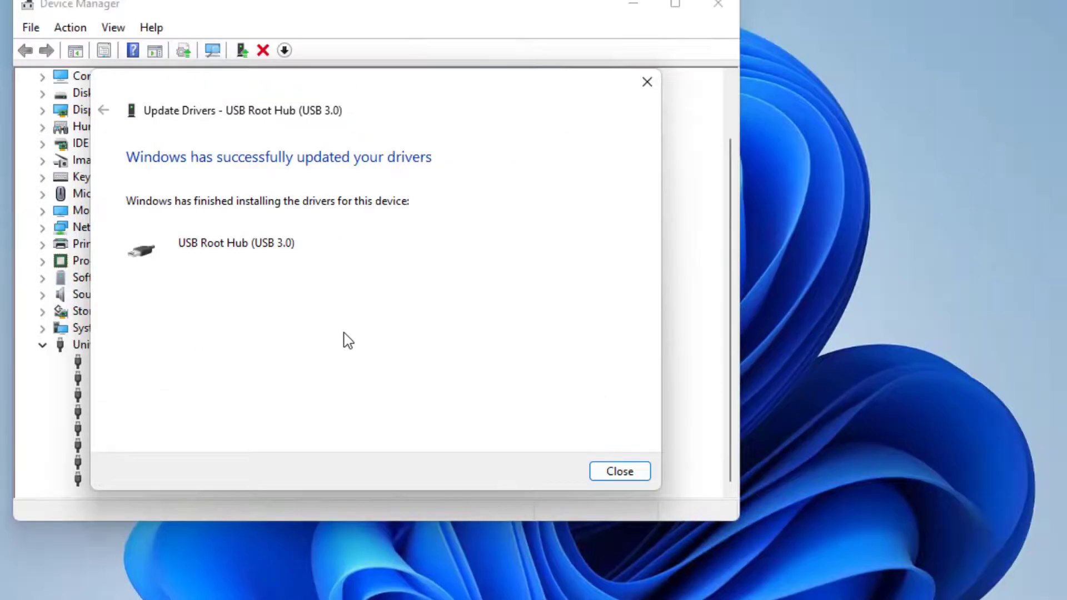
mouse_move(265, 298)
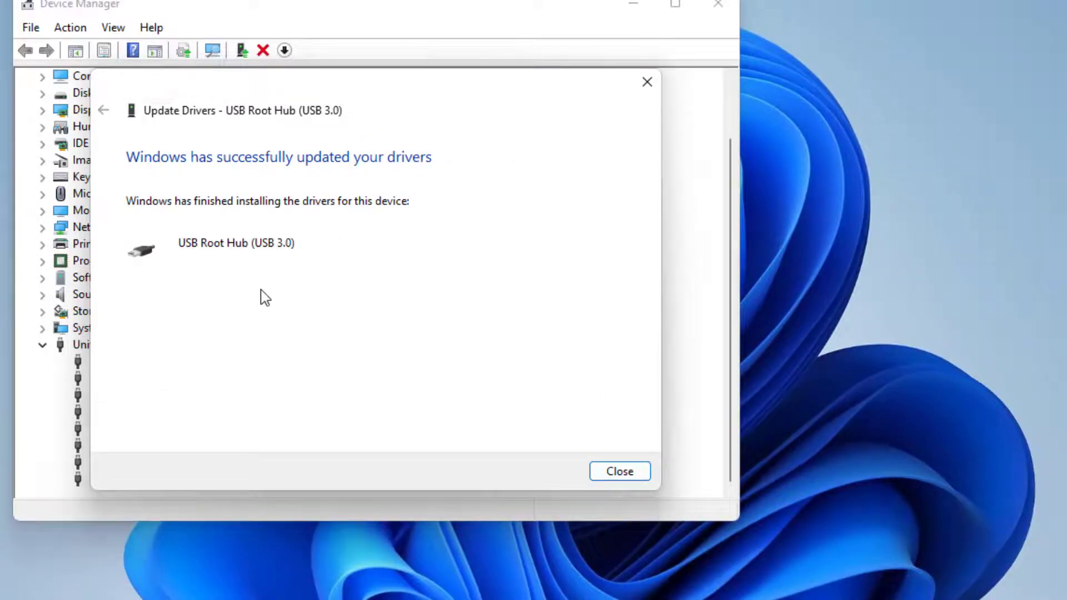
mouse_move(623, 503)
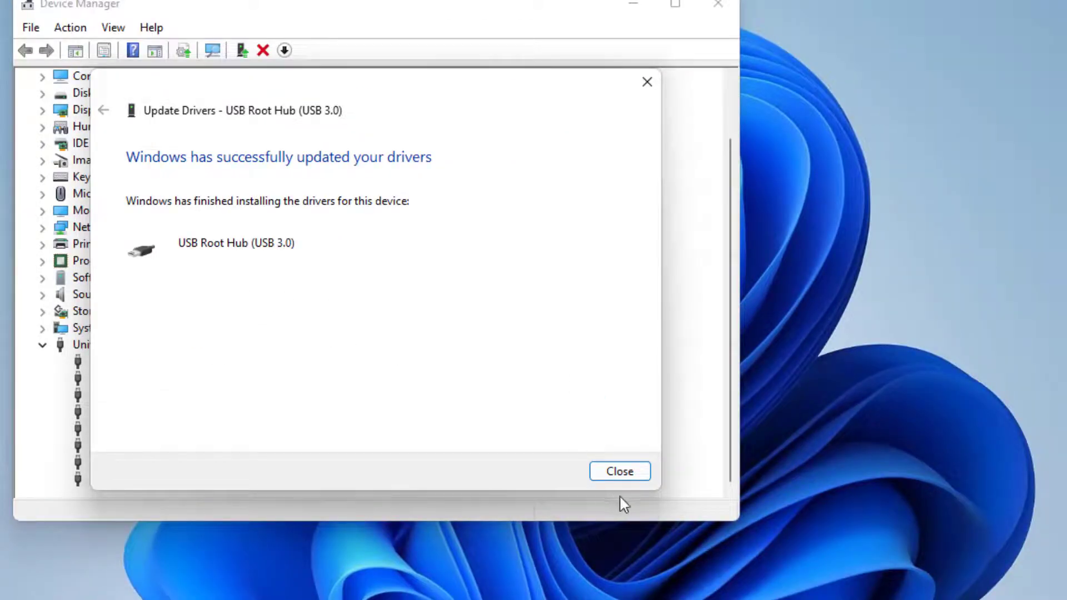
left_click(619, 472)
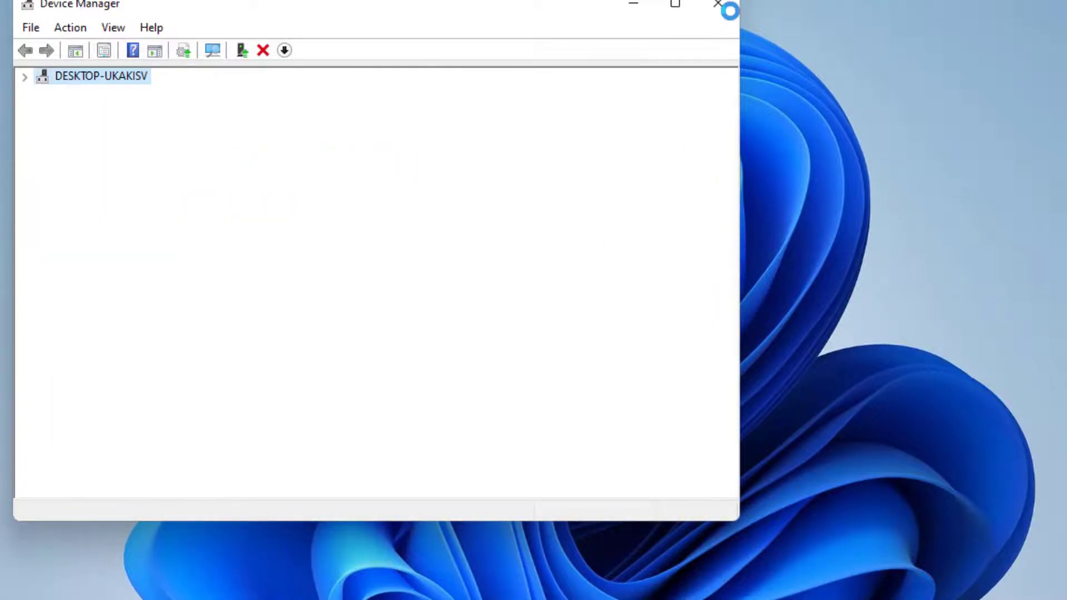
left_click(716, 4)
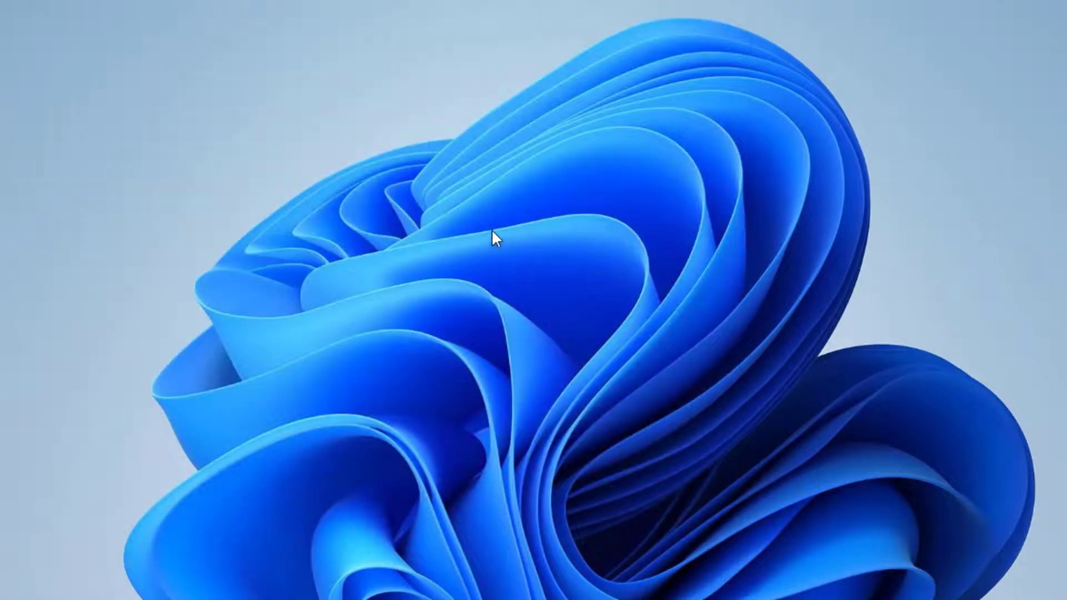